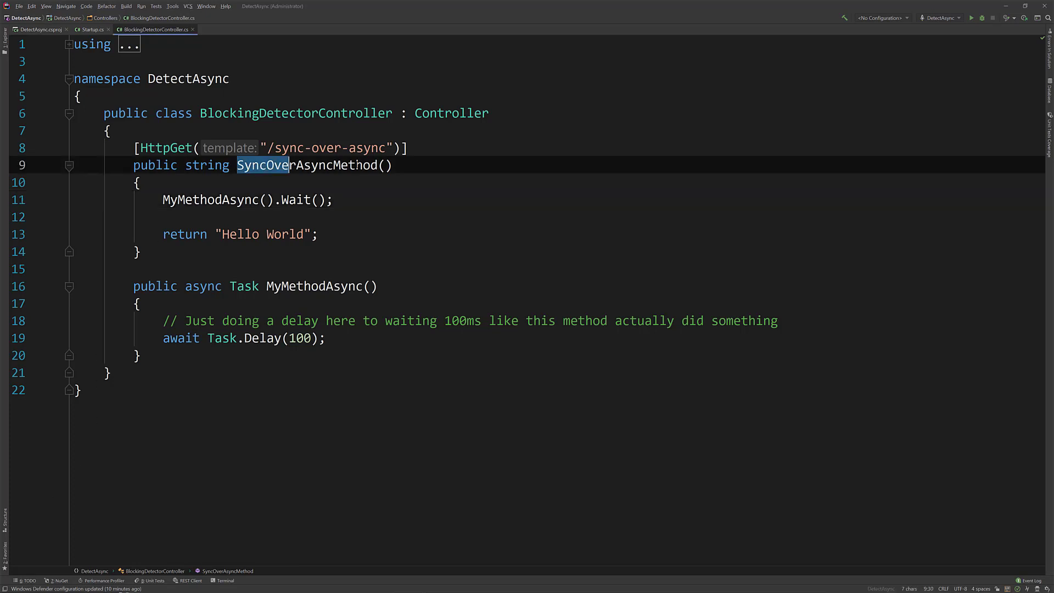
Step: Highlight SyncOverAsyncMethod and its MyMethodAsync call, then bring up the Ben.BlockingDetector package page
double_click(308, 165)
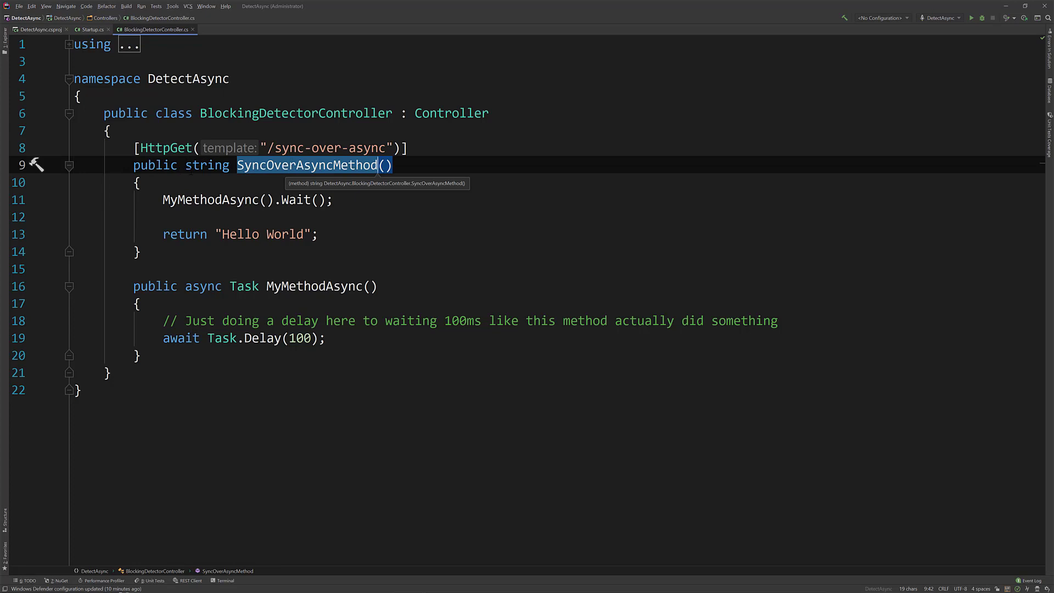
double_click(207, 165)
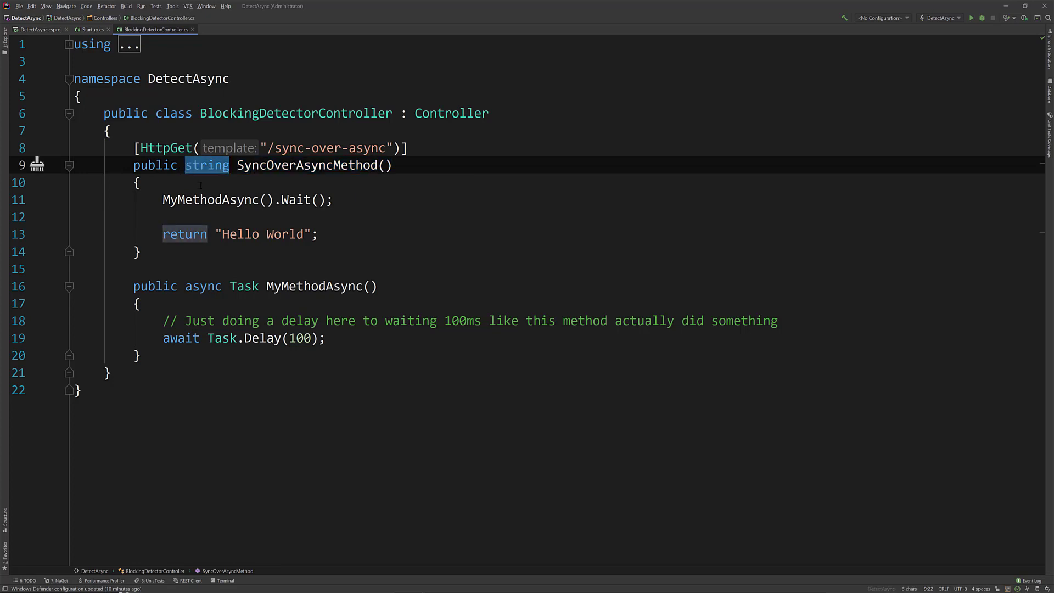
mouse_move(244, 285)
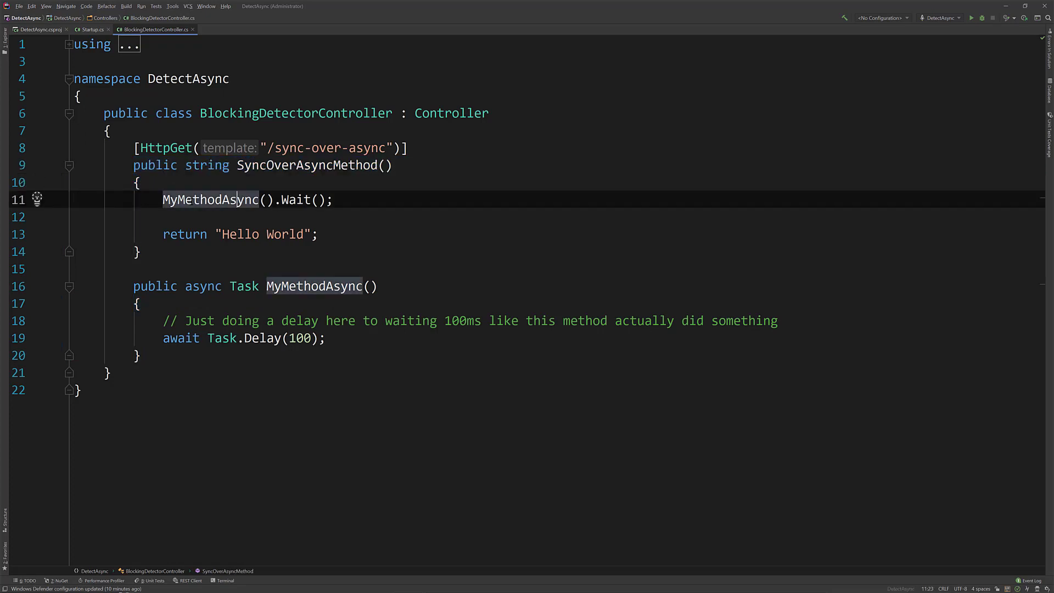
left_click(269, 199)
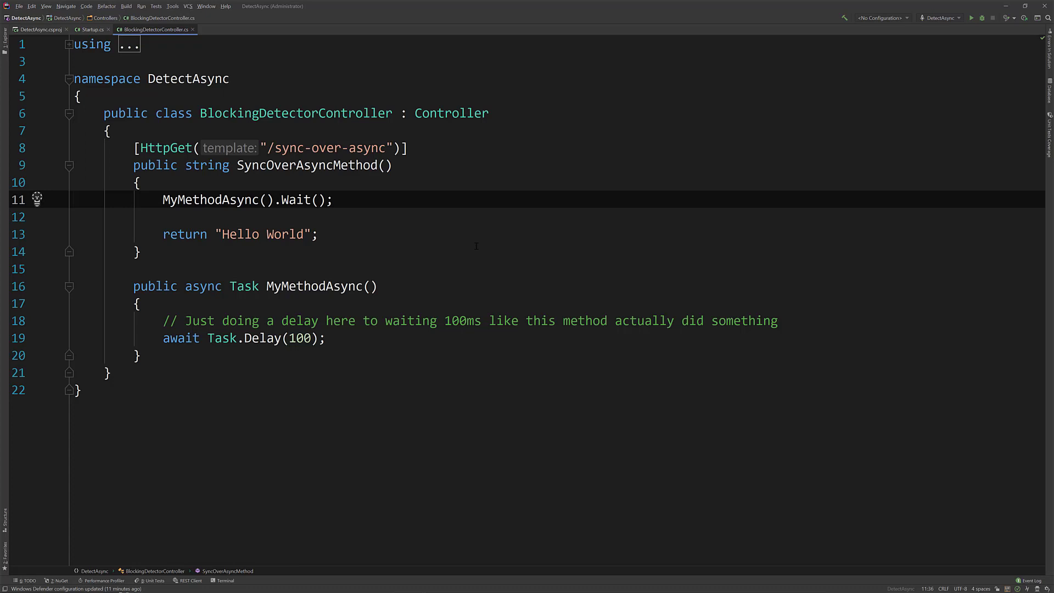
left_click(332, 199)
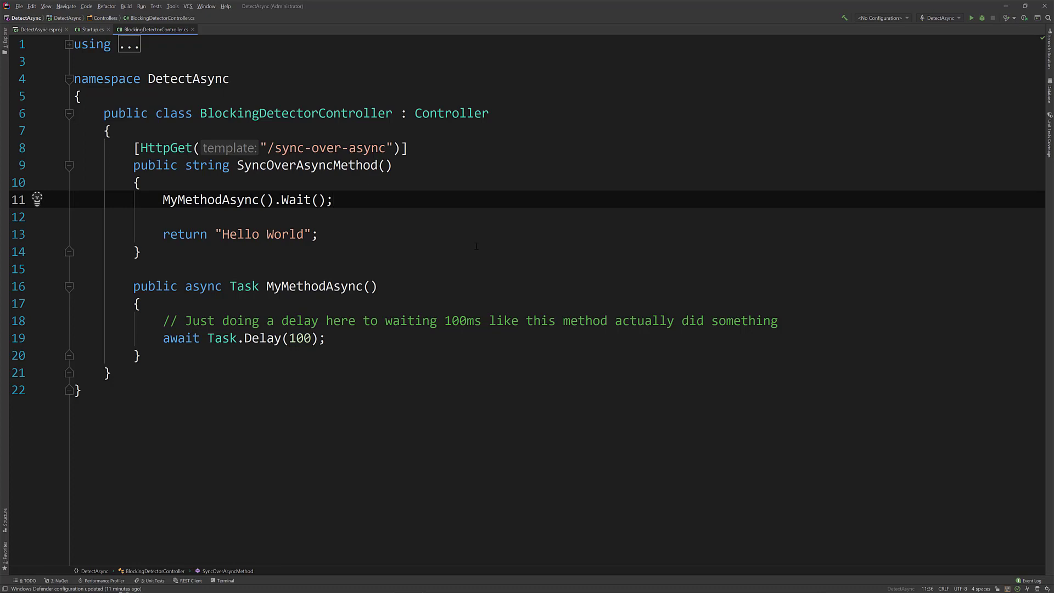
left_click(333, 199)
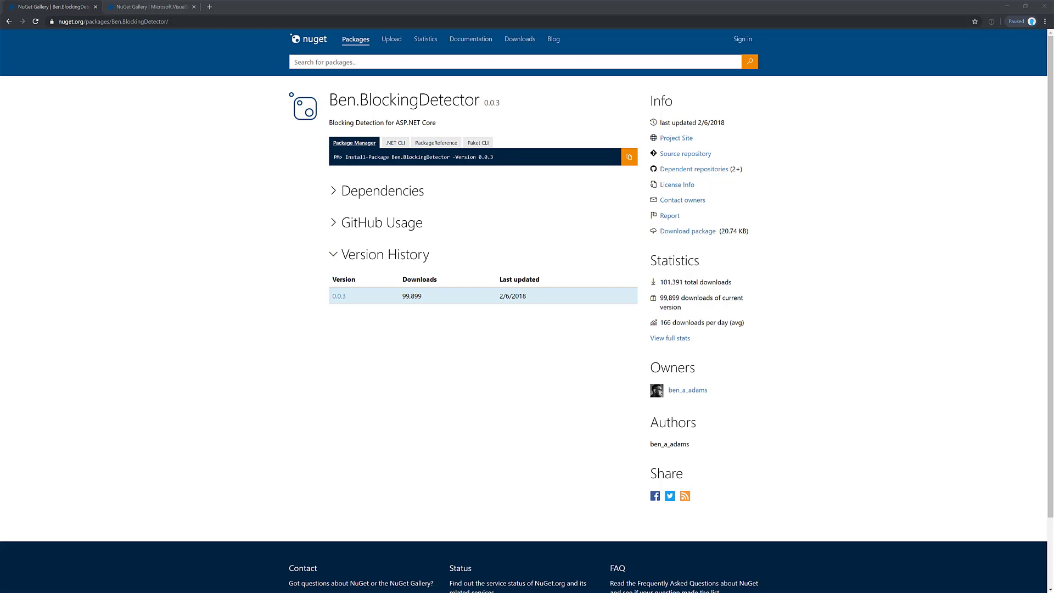
mouse_move(567, 269)
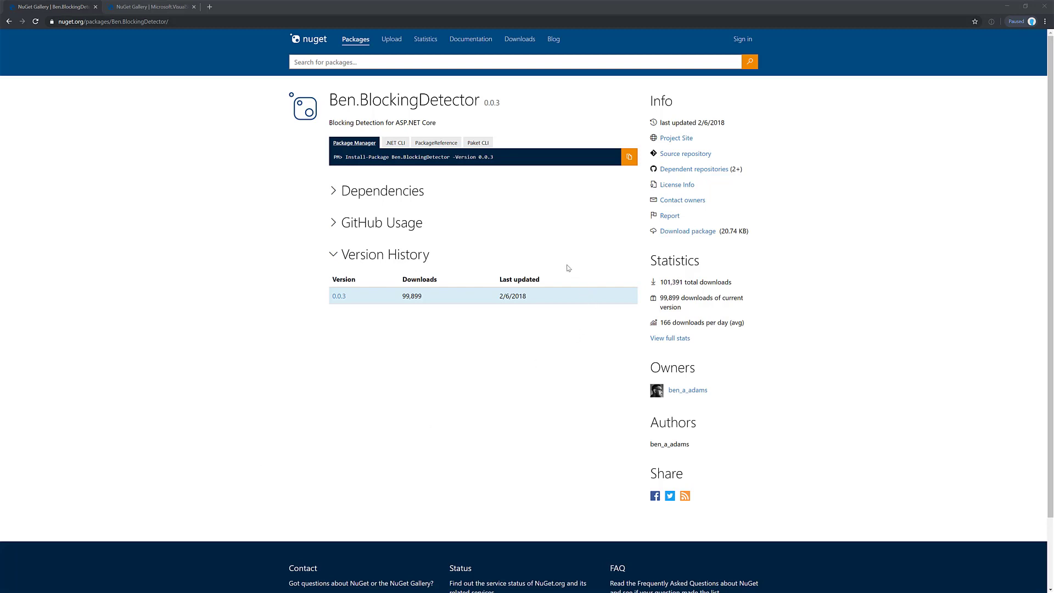
mouse_move(567, 270)
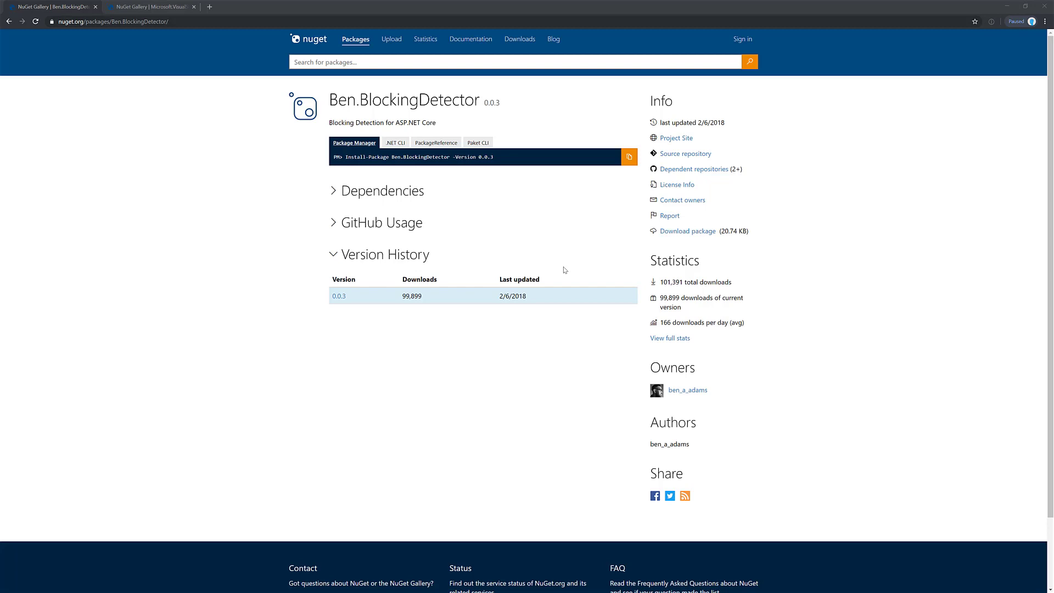
mouse_move(553, 261)
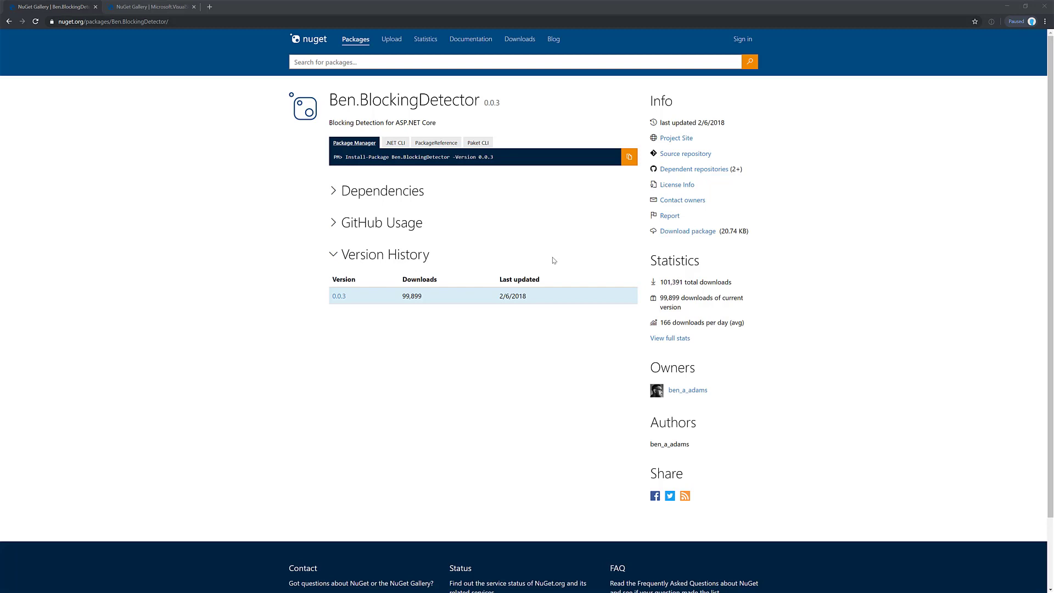
mouse_move(534, 254)
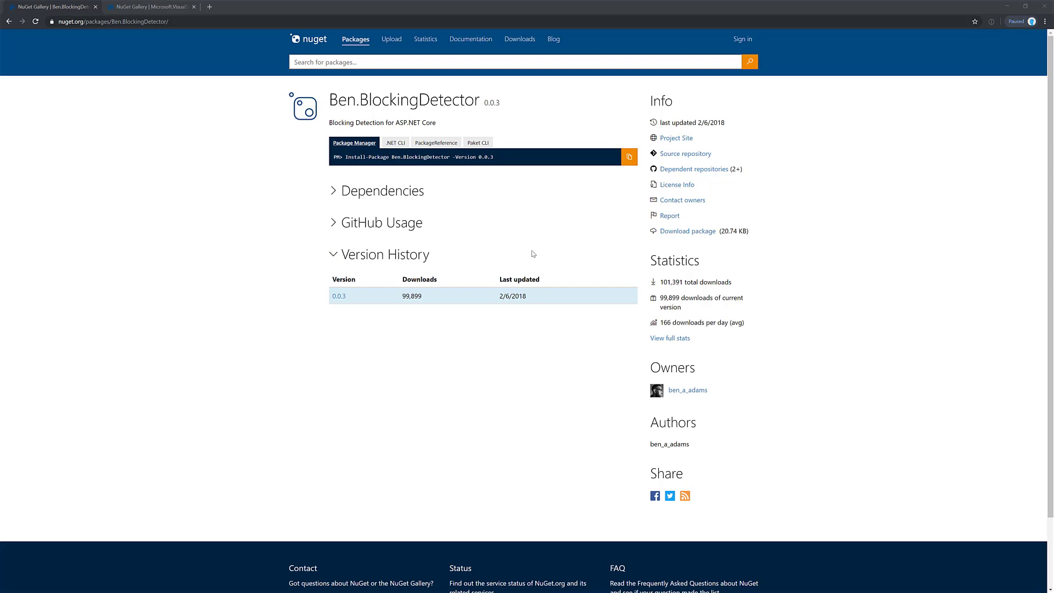
mouse_move(462, 151)
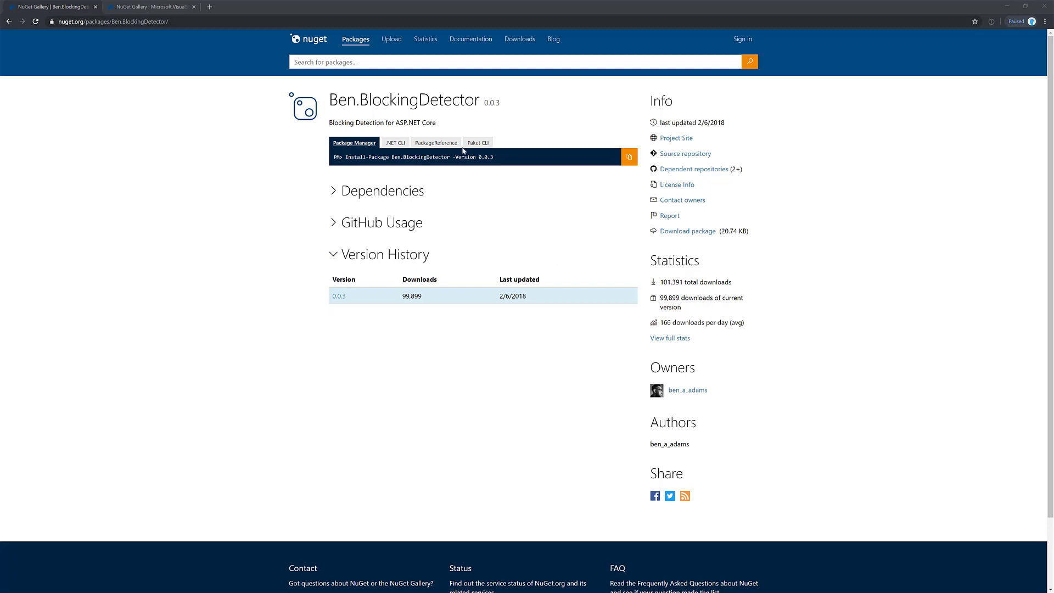
left_click(436, 143)
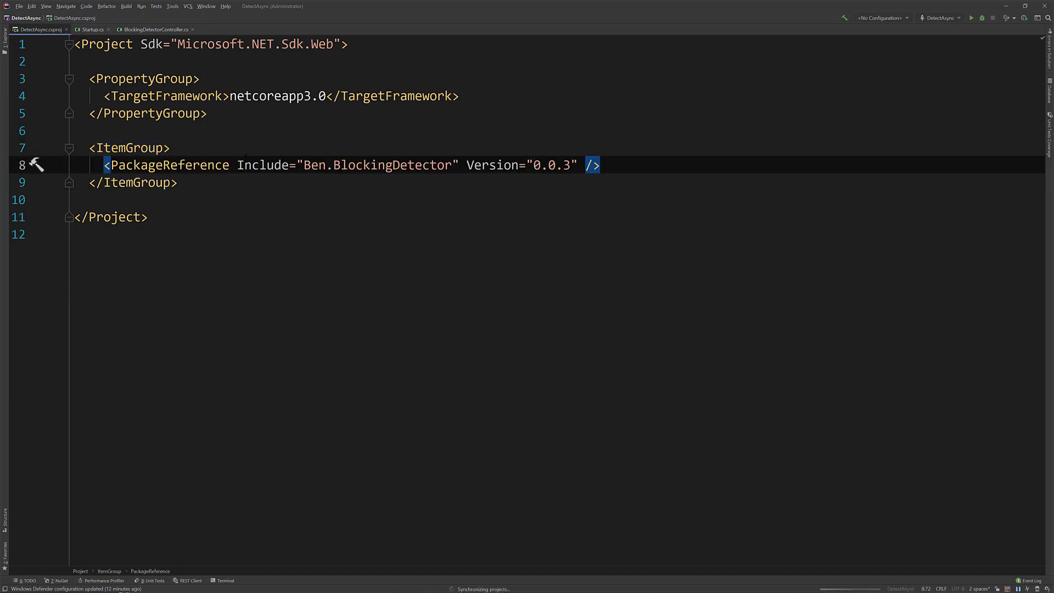
mouse_move(27, 32)
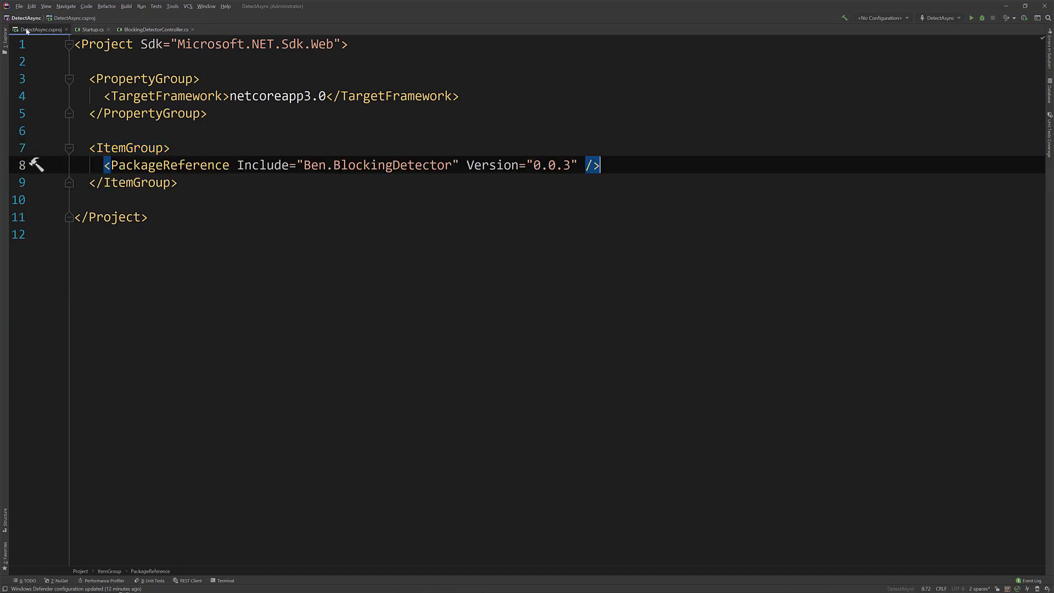
mouse_move(87, 29)
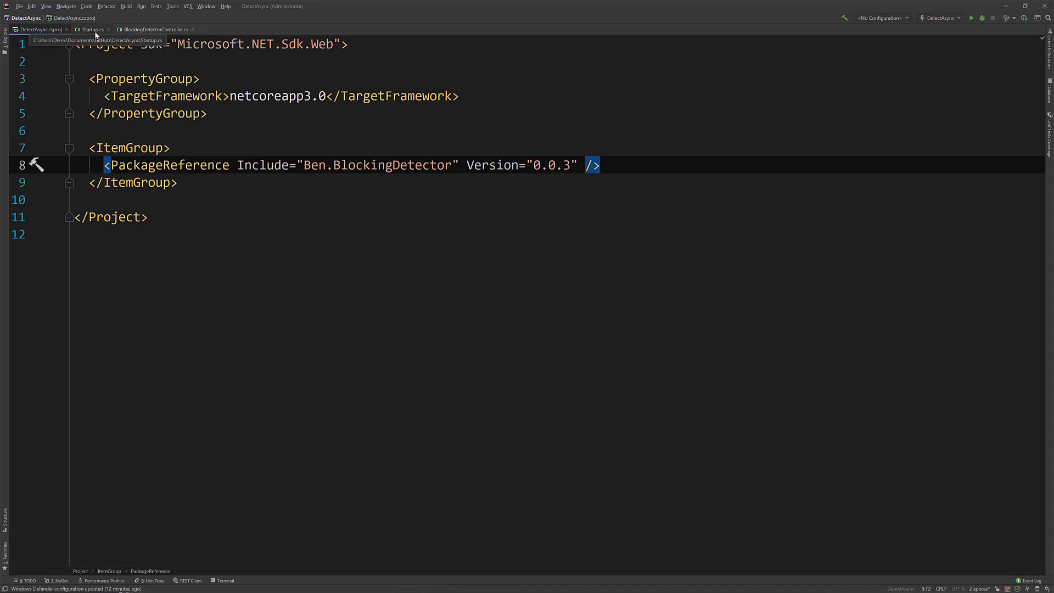
Step: Make app.UseBlockingDetection() the first line of Startup's Configure, importing Ben.Diagnostics
left_click(90, 29)
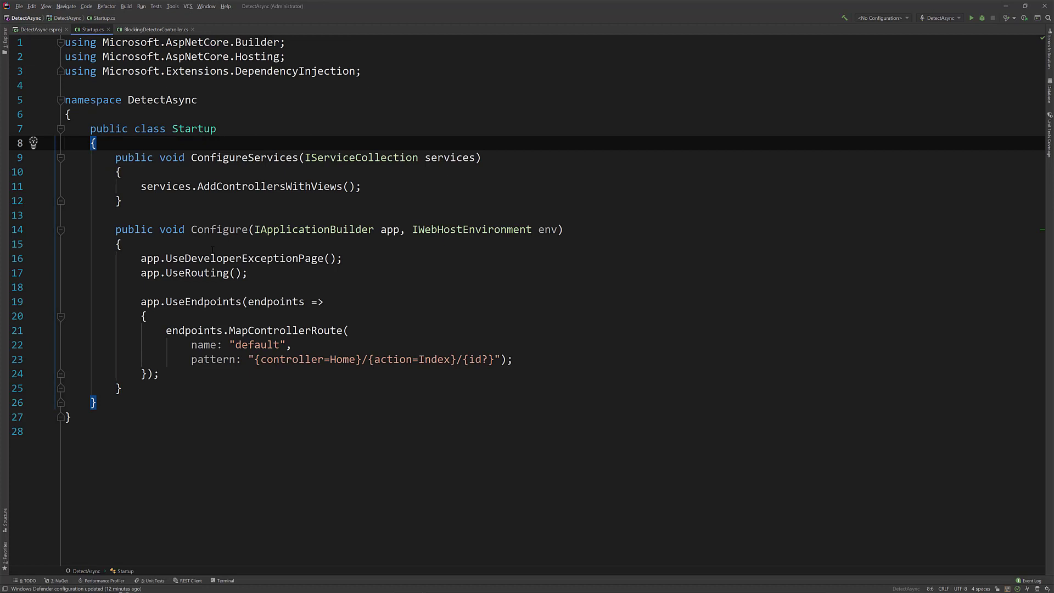
key("enter")
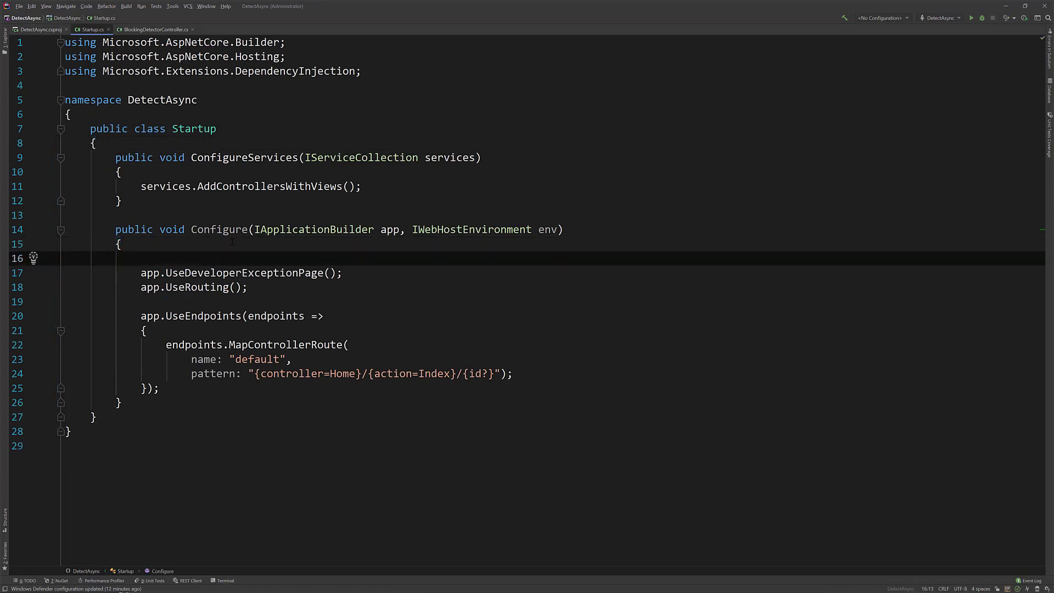
type("app.")
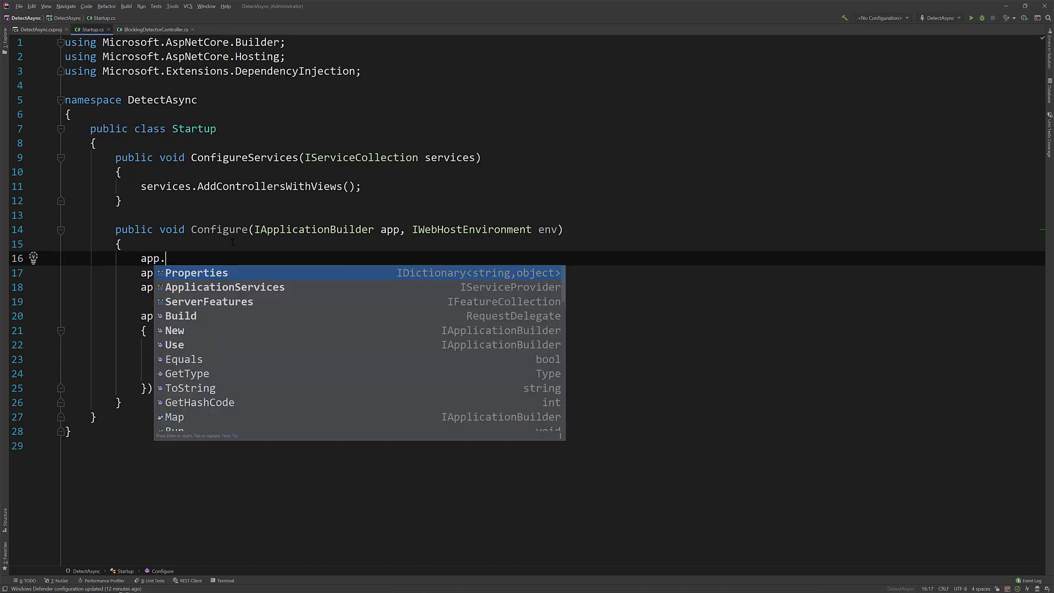
type("use")
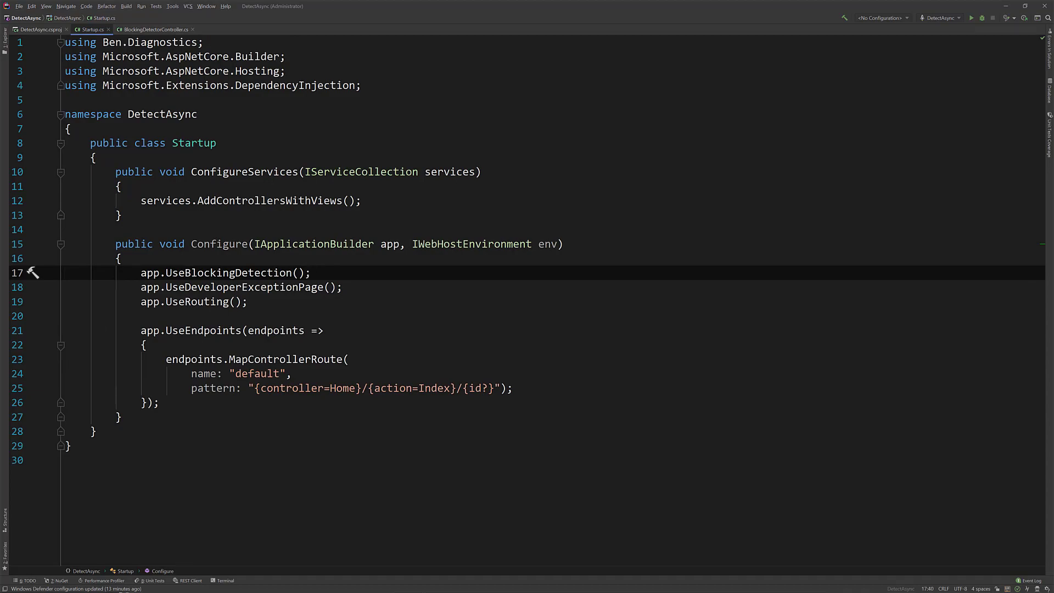
left_click(156, 29)
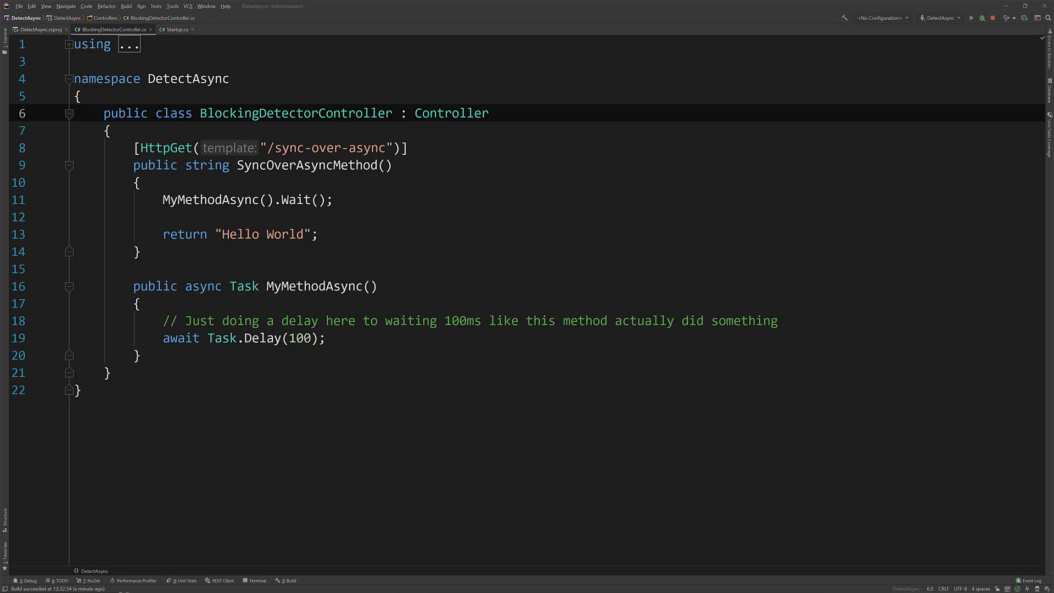
Step: Stop and rerun the running DetectAsync app so BlockingMonitor warnings appear
double_click(326, 148)
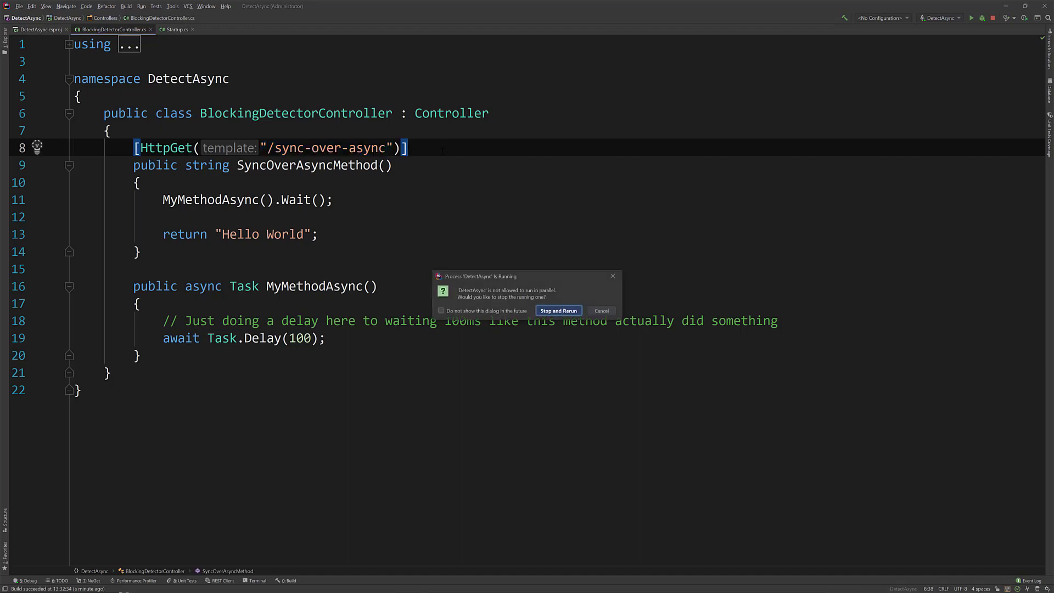
left_click(558, 311)
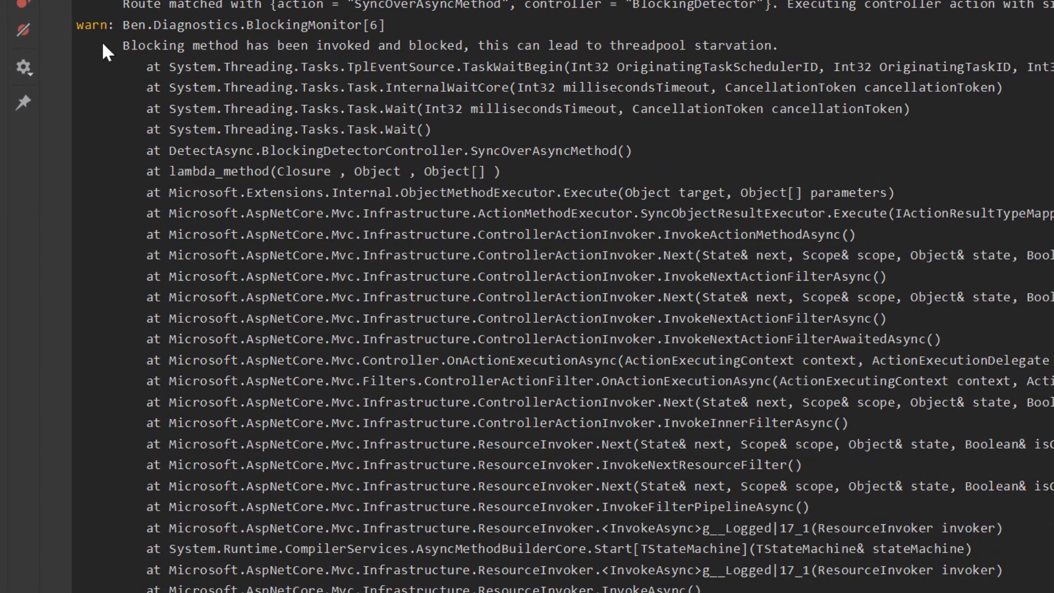
mouse_move(144, 158)
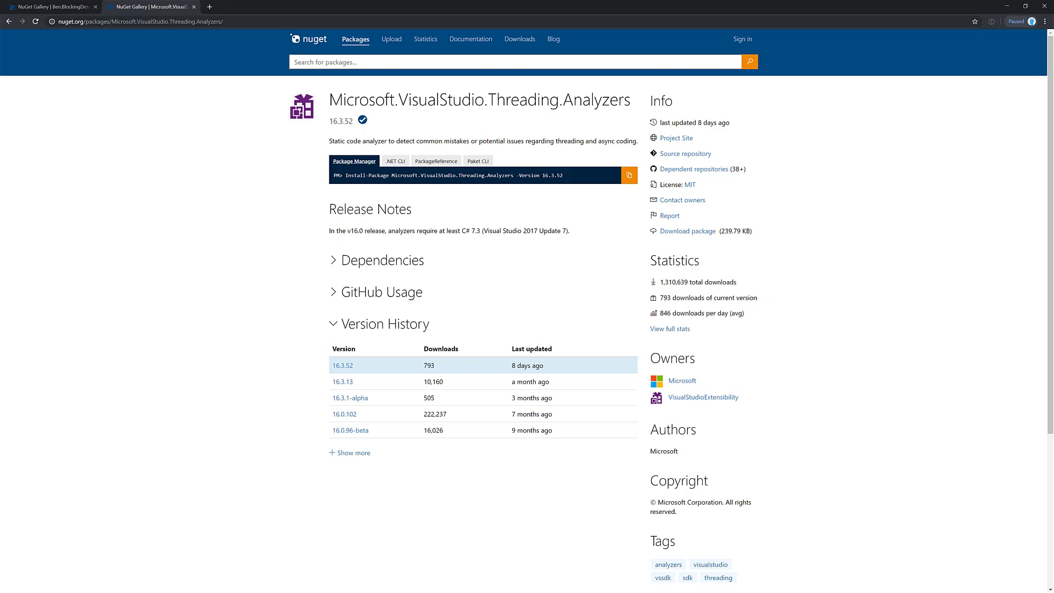
Step: Show and copy the Microsoft.VisualStudio.Threading.Analyzers 16.3.52 PackageReference snippet
left_click(435, 161)
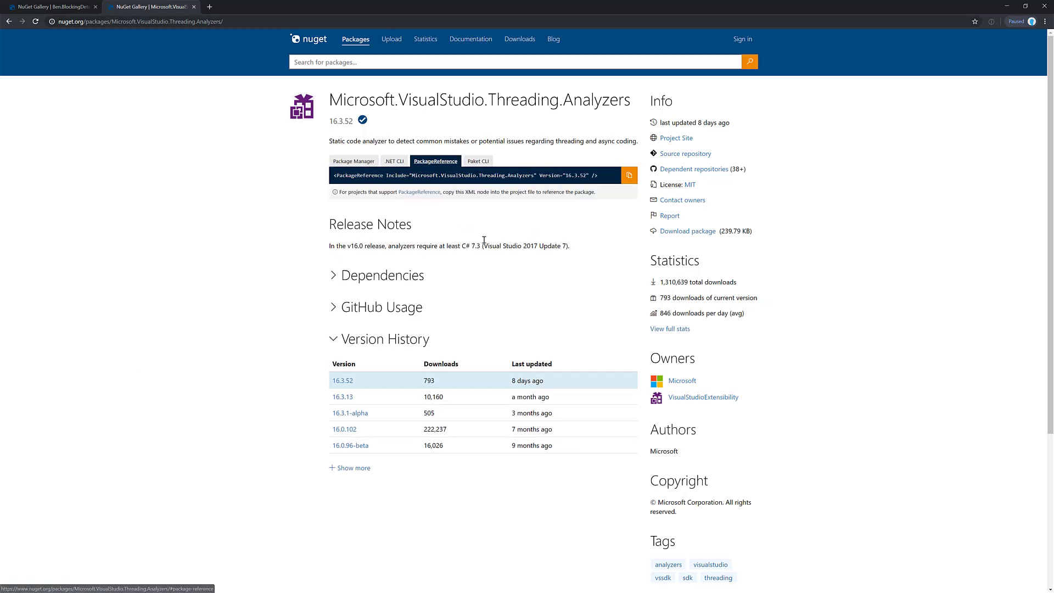
left_click(629, 175)
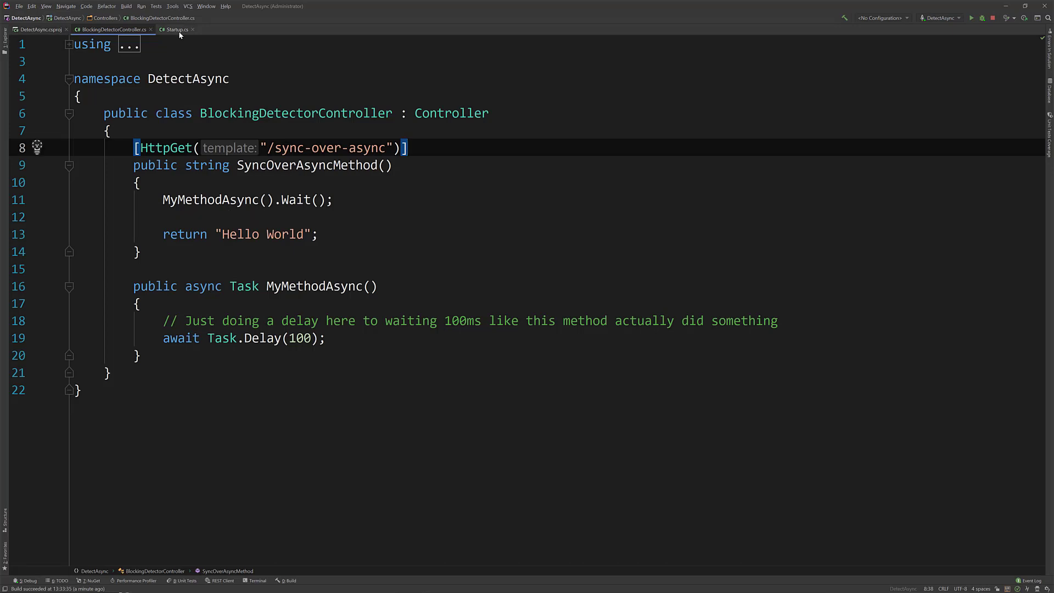
Step: Add the Threading.Analyzers 16.3.52 PackageReference to DetectAsync.csproj beside Ben.BlockingDetector
left_click(38, 29)
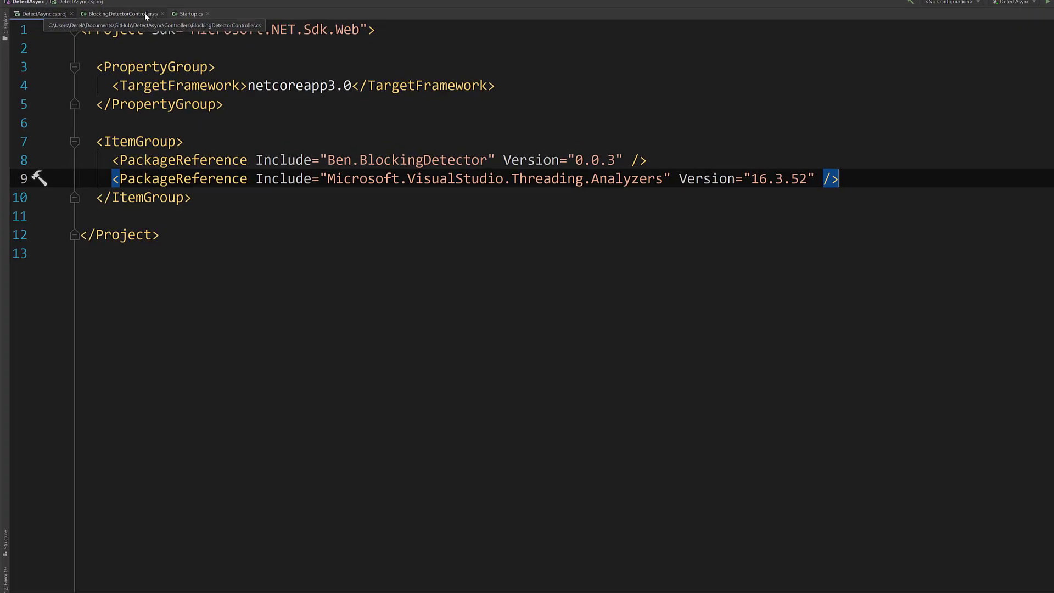
Step: In BlockingDetectorController.cs, put the caret on the VSTHRD002-flagged Wait call
left_click(121, 13)
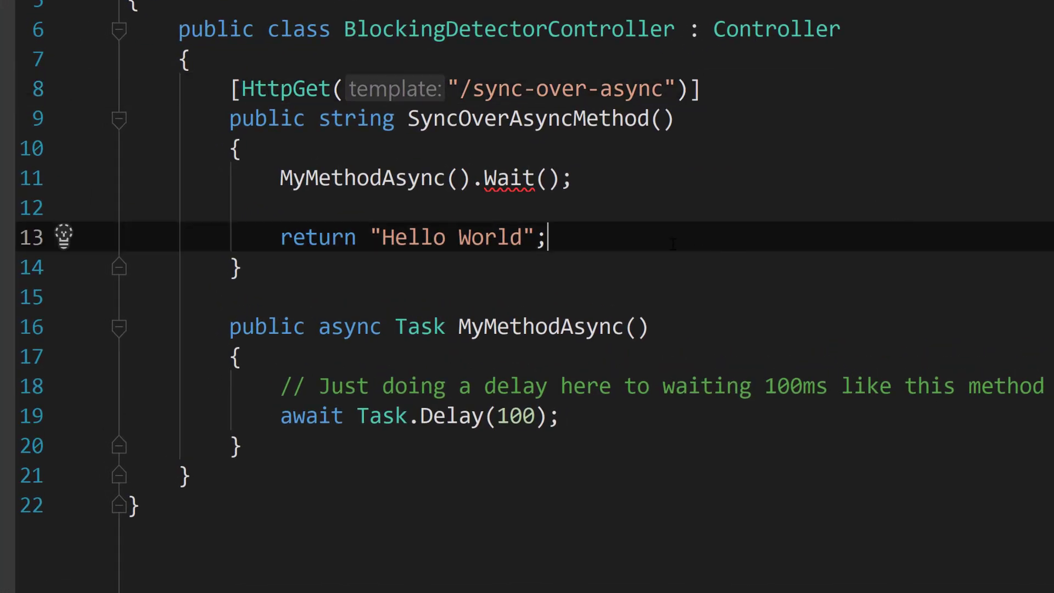
left_click(511, 178)
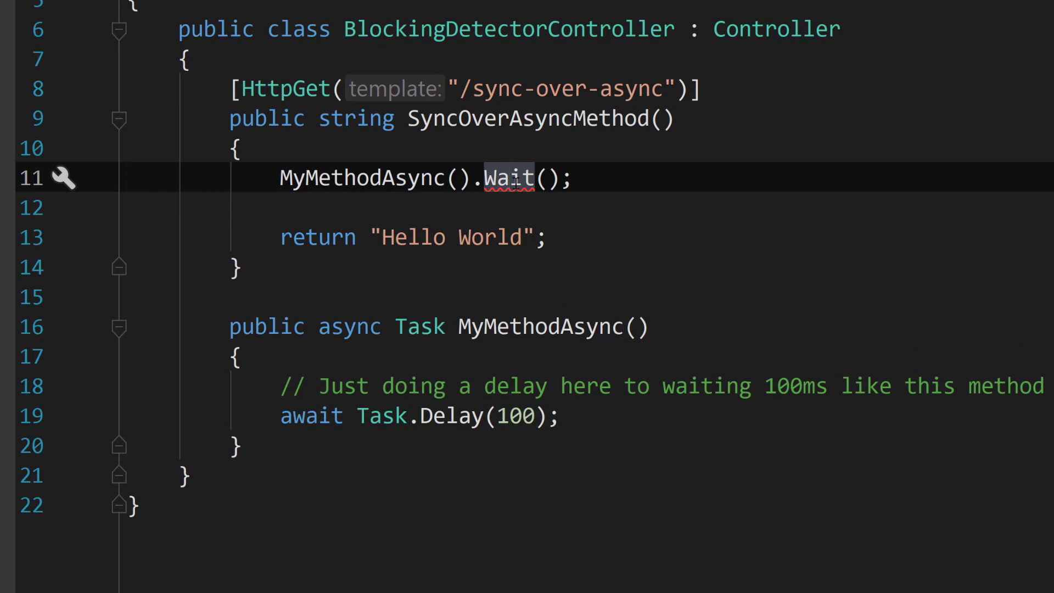
left_click(62, 177)
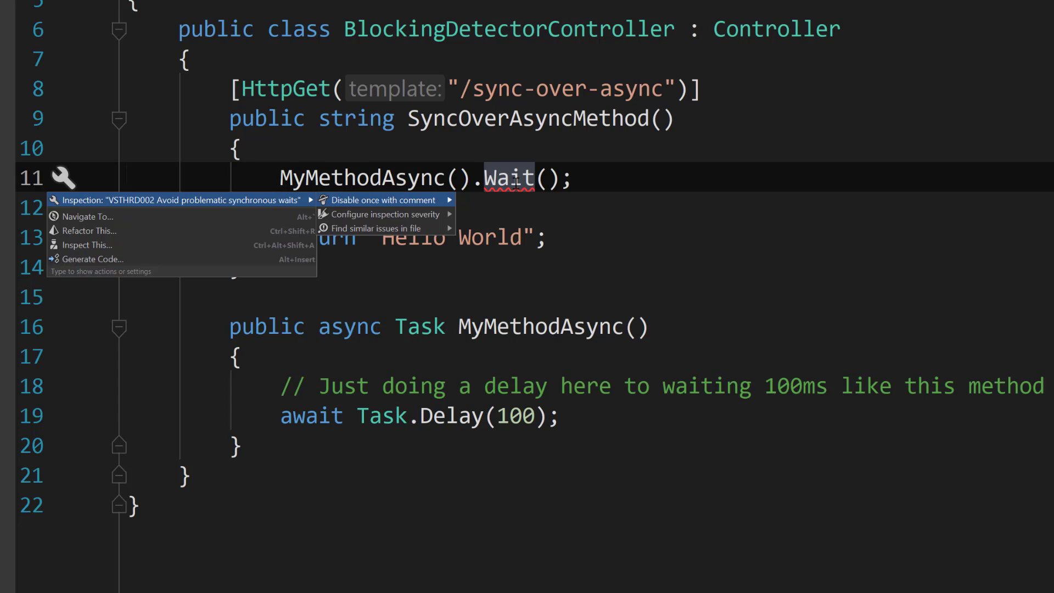
mouse_move(375, 227)
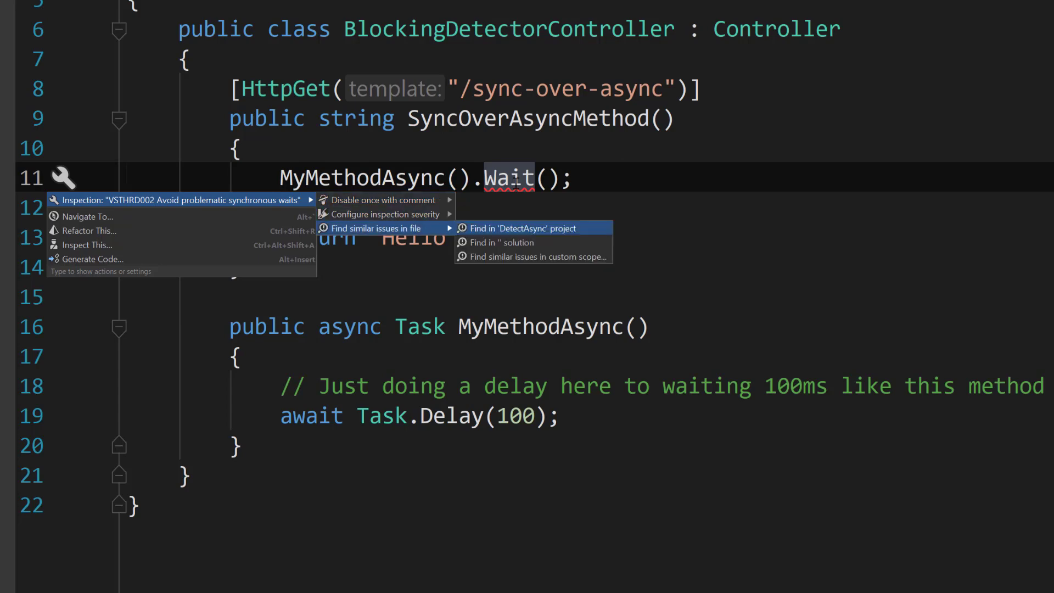